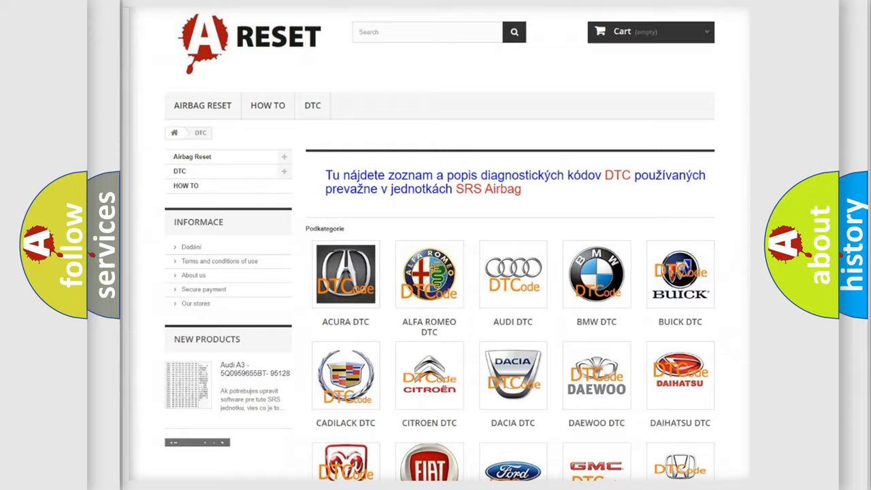
Go to the Jeep DTC listing from the DTC brand subcategories
{"action": "scroll", "scroll_direction": "down", "scroll_amount": 3}
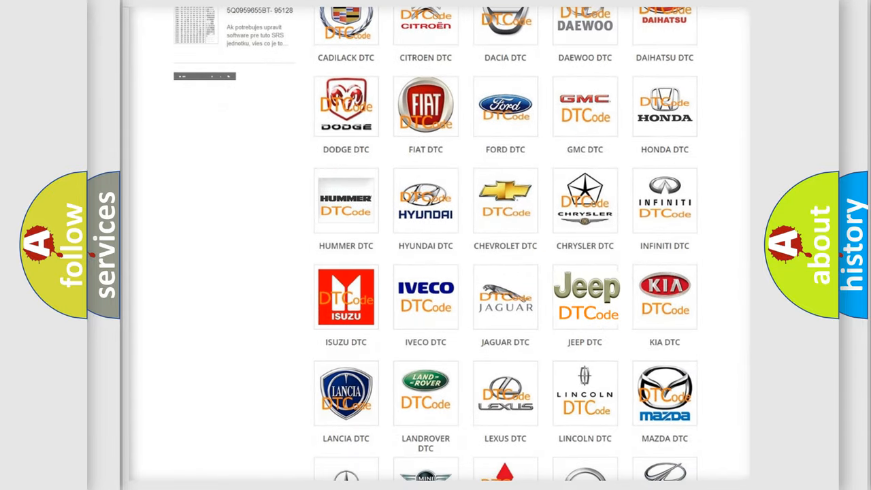
{"action": "left_click", "coordinate": [585, 297]}
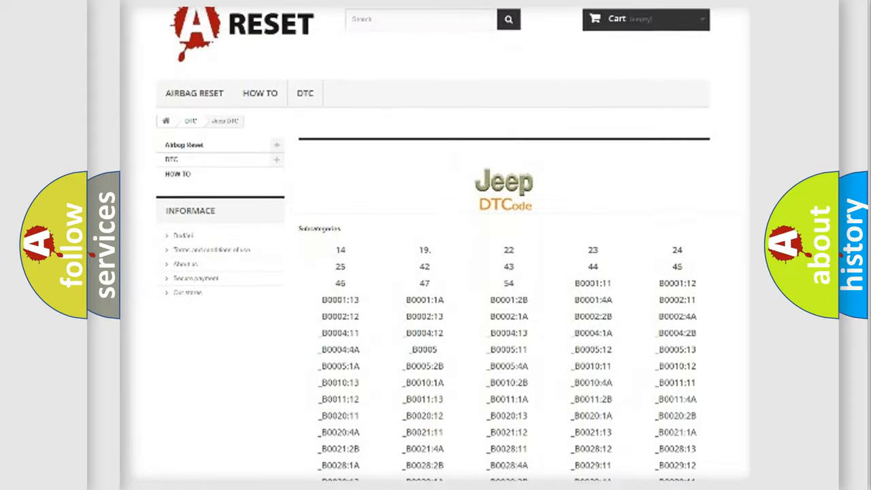
{"action": "scroll", "scroll_direction": "down", "scroll_amount": 3}
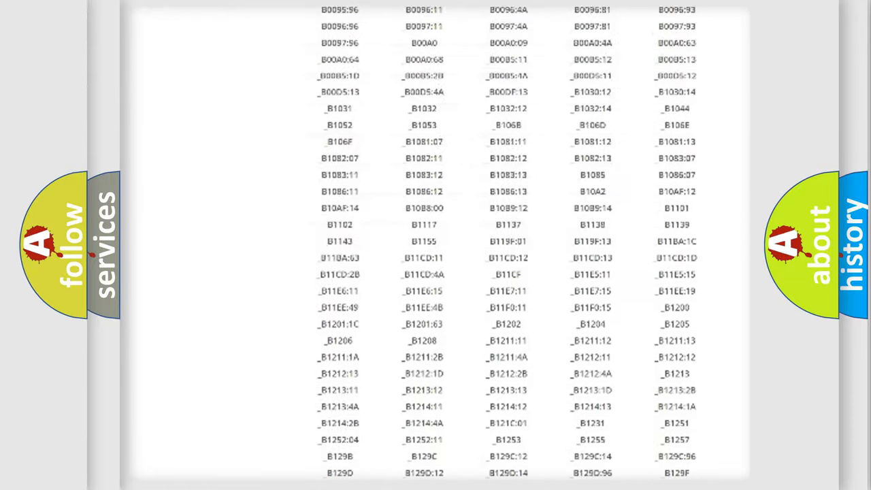
{"action": "scroll", "scroll_direction": "up", "scroll_amount": 3}
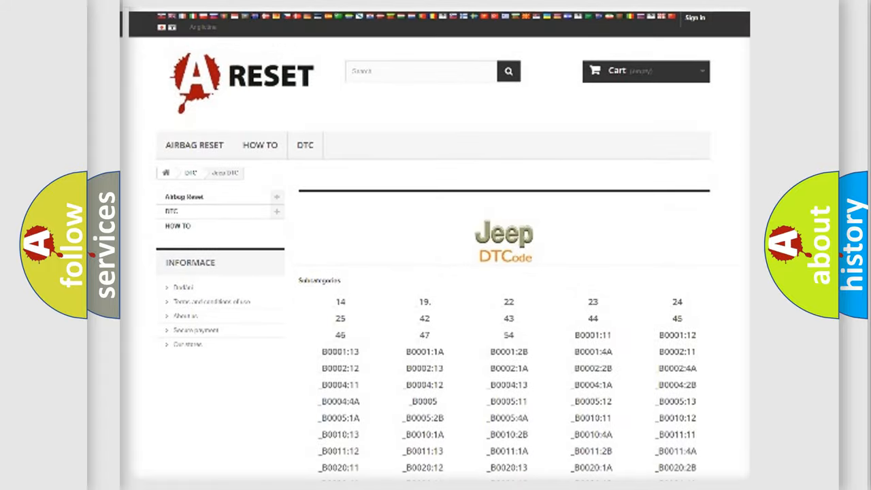